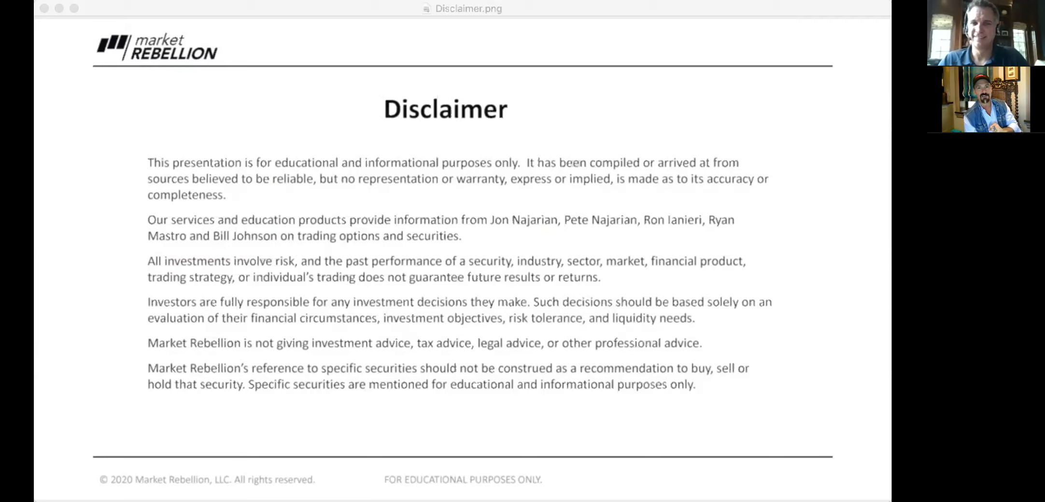
{"action": "mouse_move", "coordinate": [634, 67]}
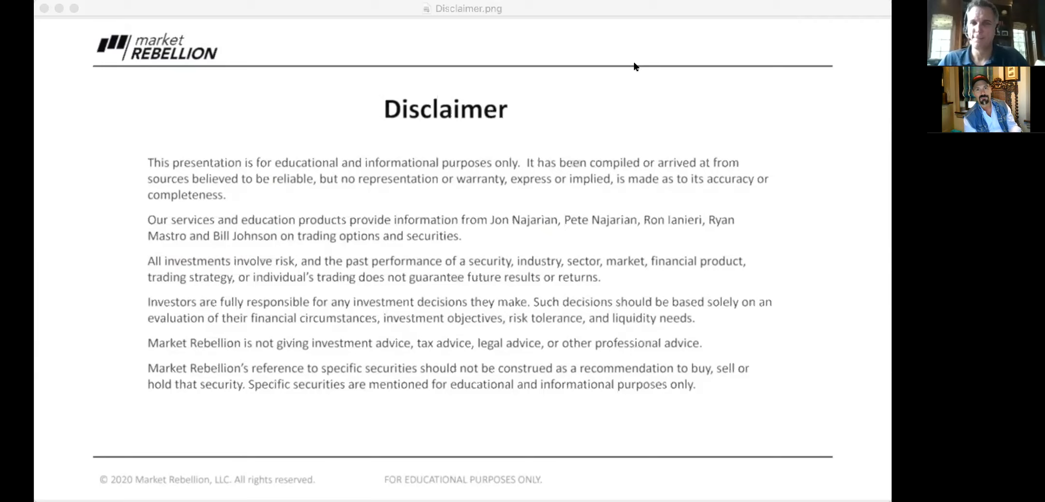